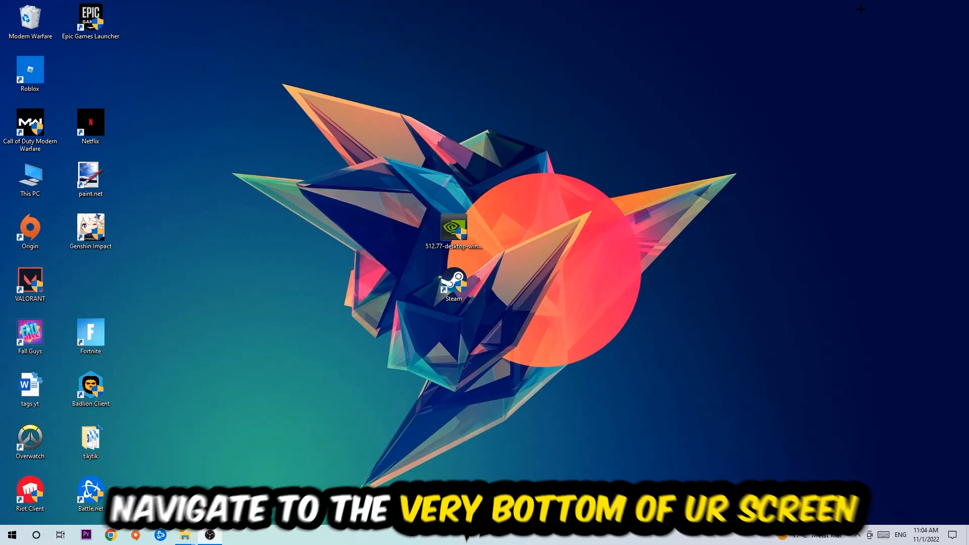
mouse_move(473, 75)
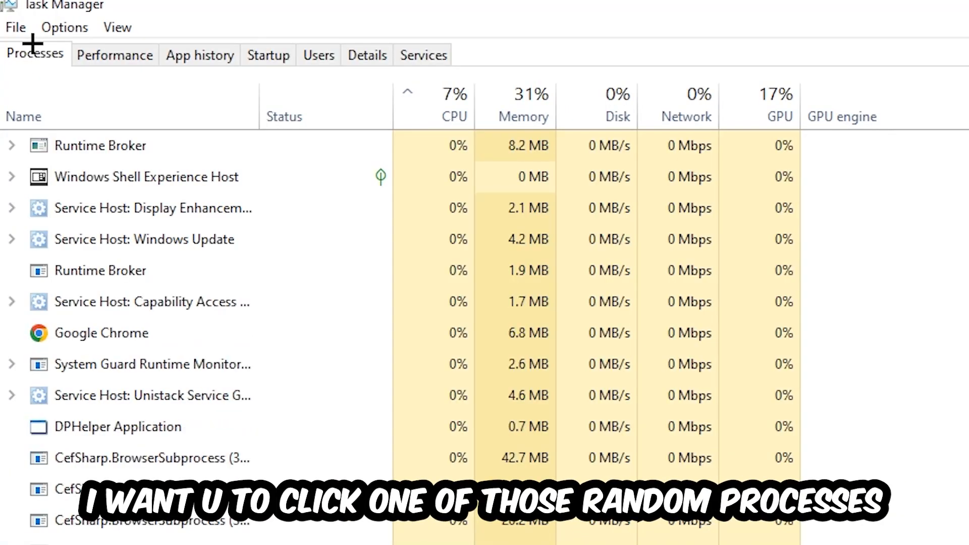
mouse_move(658, 383)
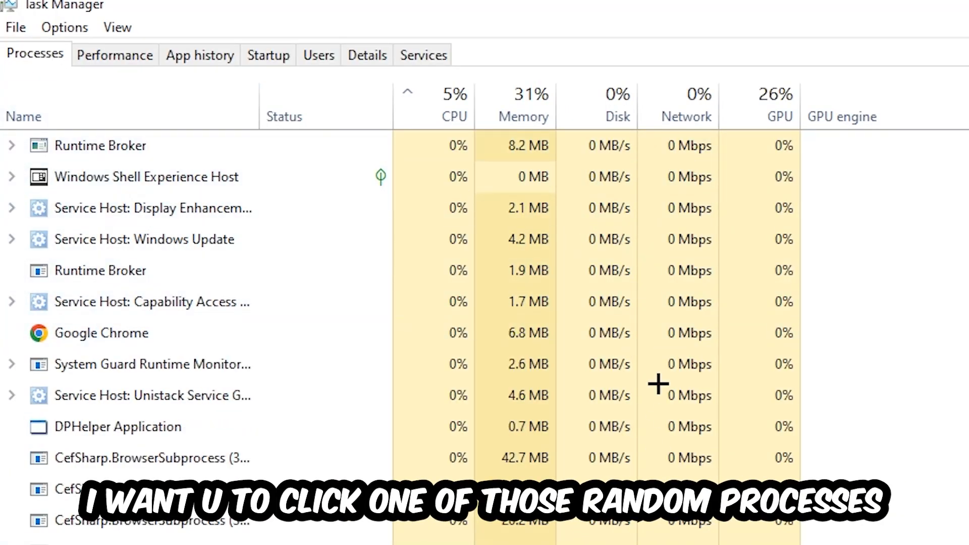
click(118, 426)
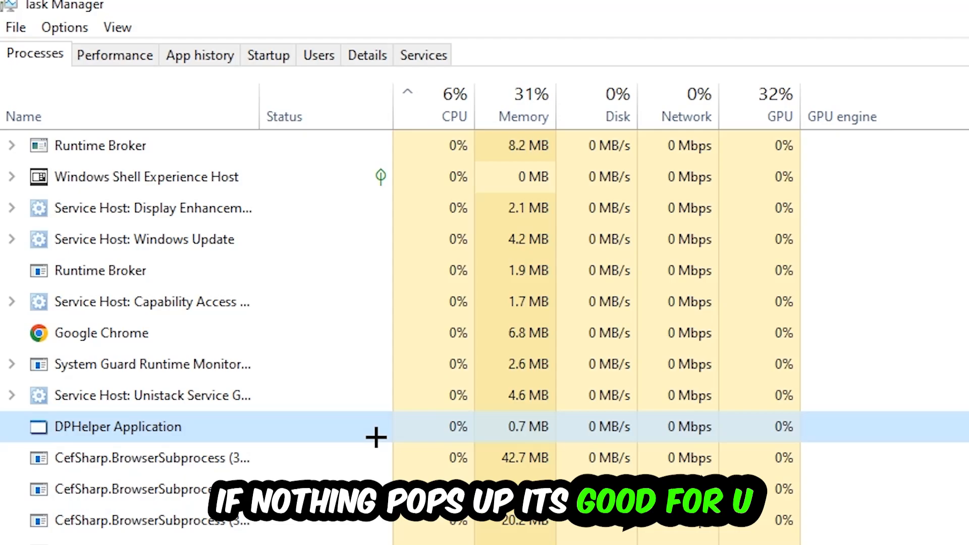
scroll(down, 3)
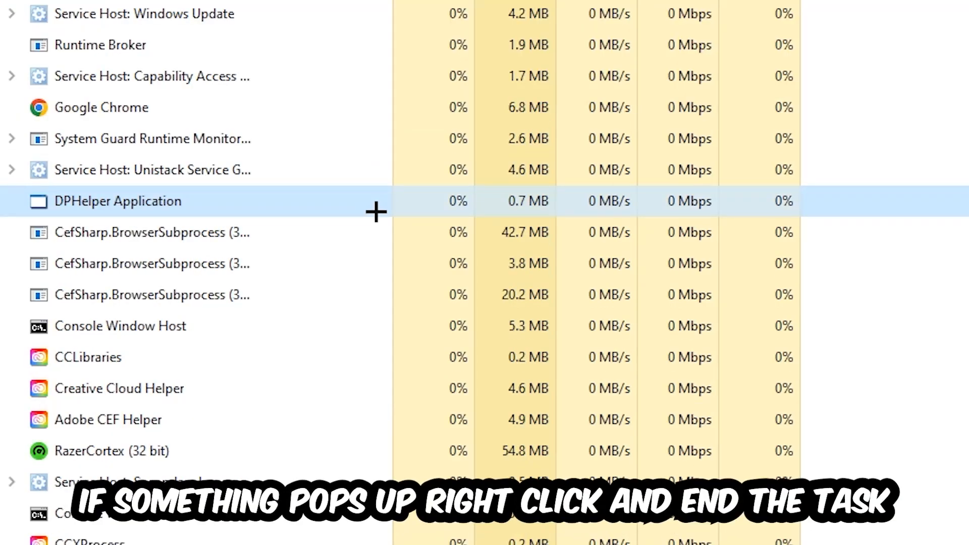
right_click(120, 326)
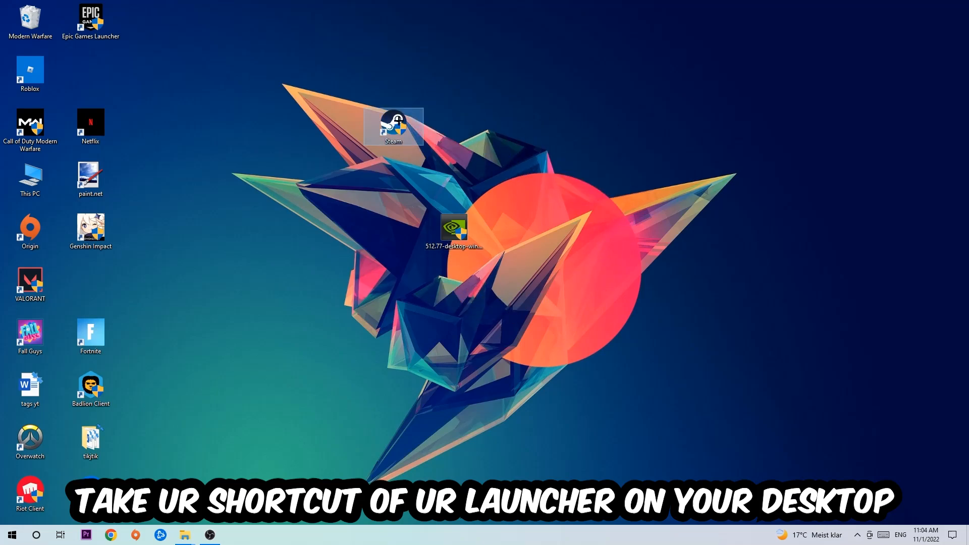
Drag the Steam desktop shortcut higher and open its Properties window.
drag(394, 127, 333, 127)
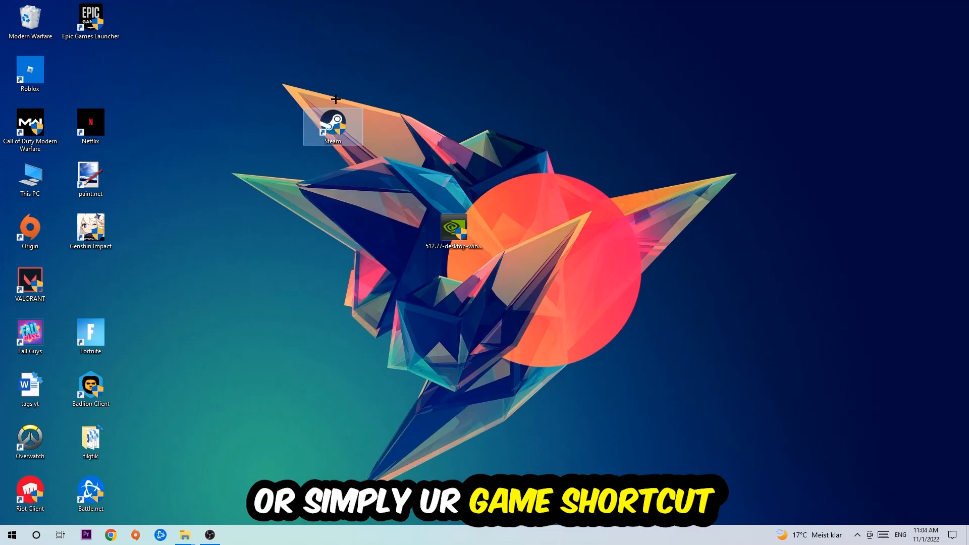
right_click(333, 127)
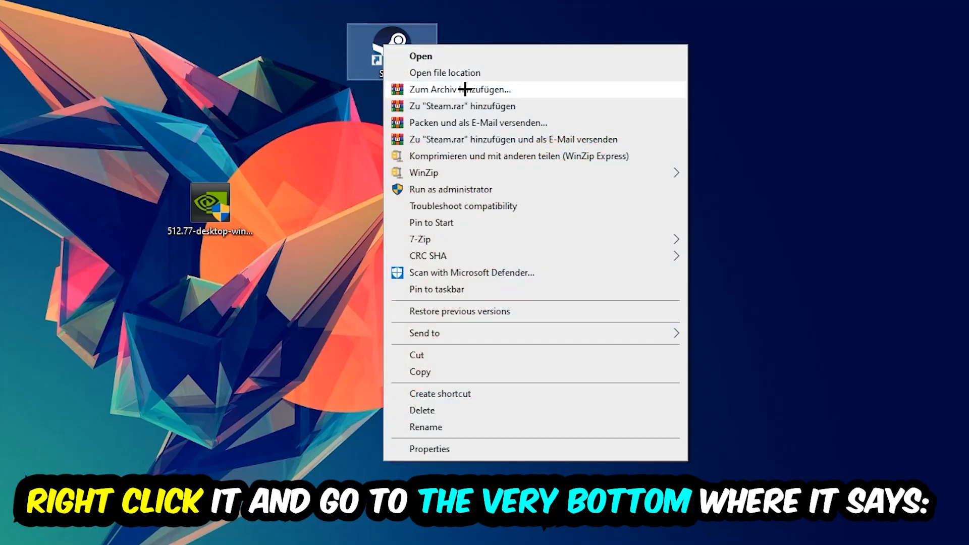
click(429, 449)
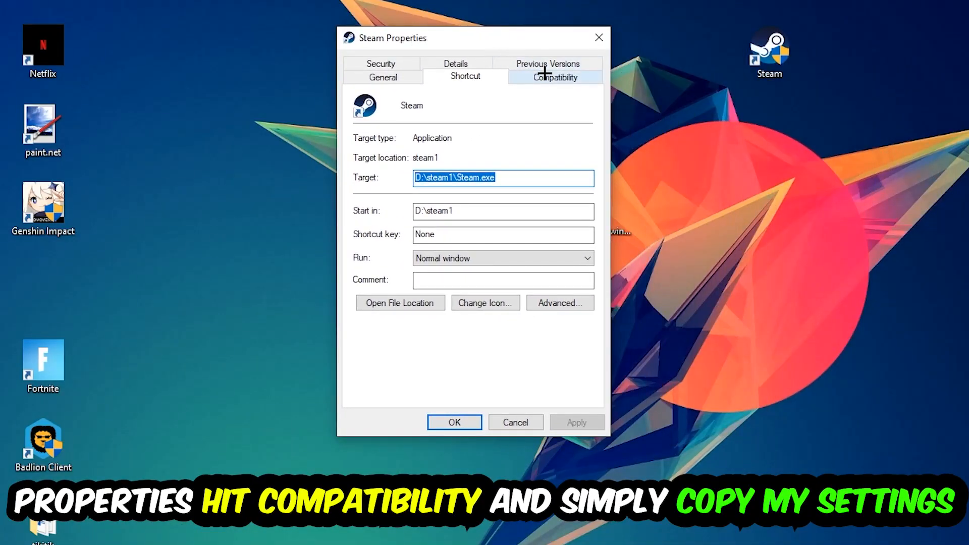
Enable Windows 8 compatibility mode for the Steam shortcut in its Compatibility settings.
click(554, 76)
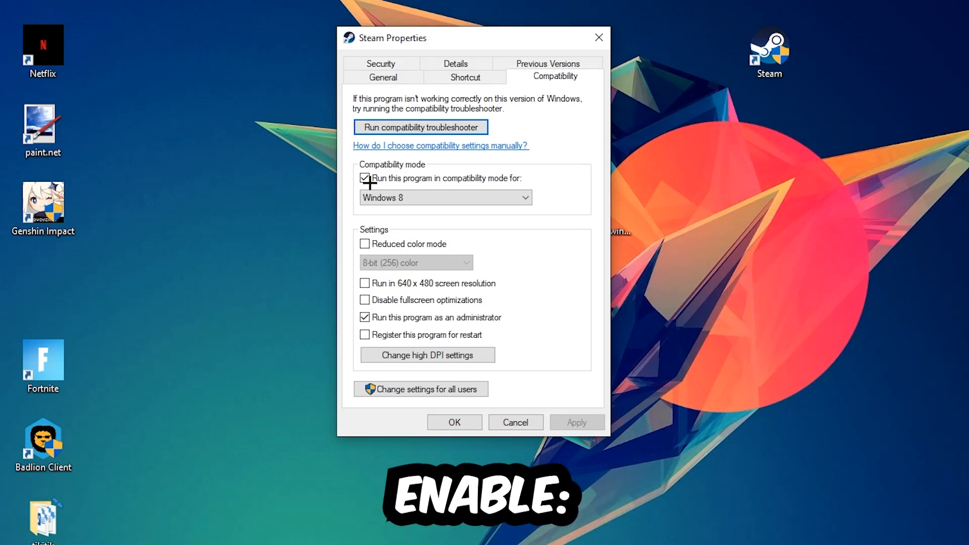
click(364, 178)
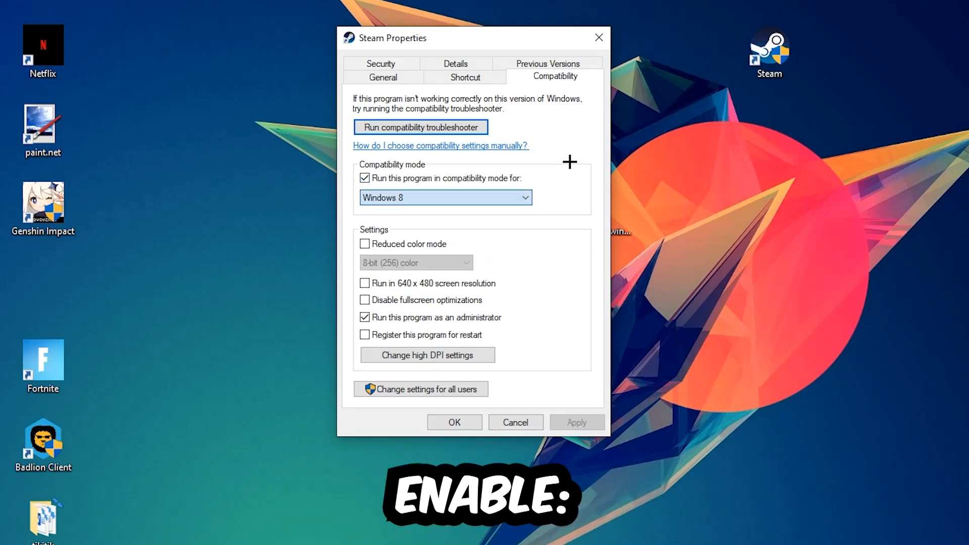
mouse_move(360, 367)
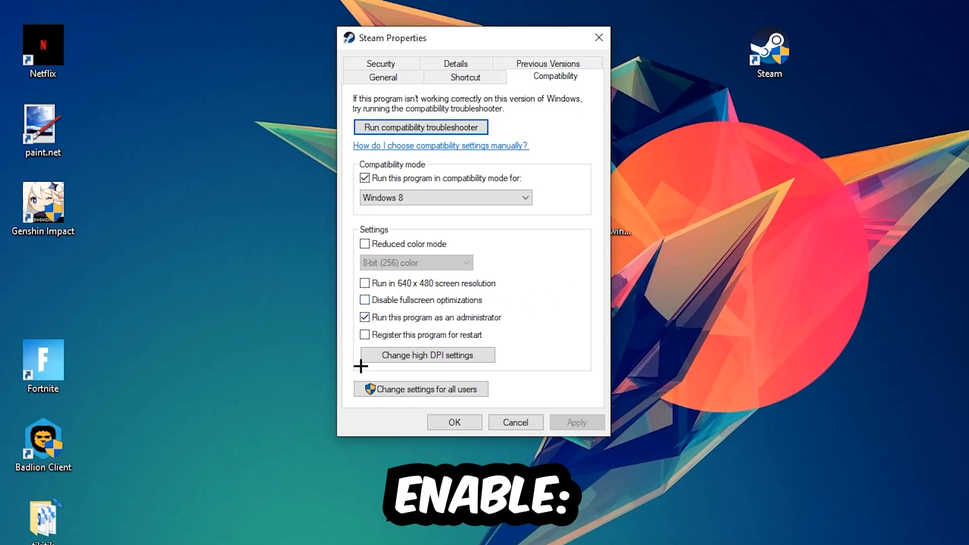
mouse_move(542, 303)
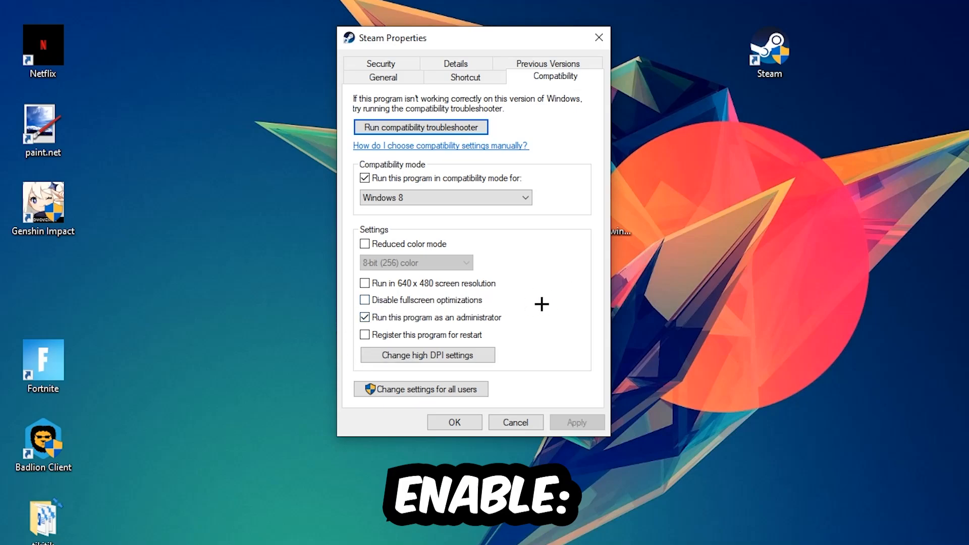